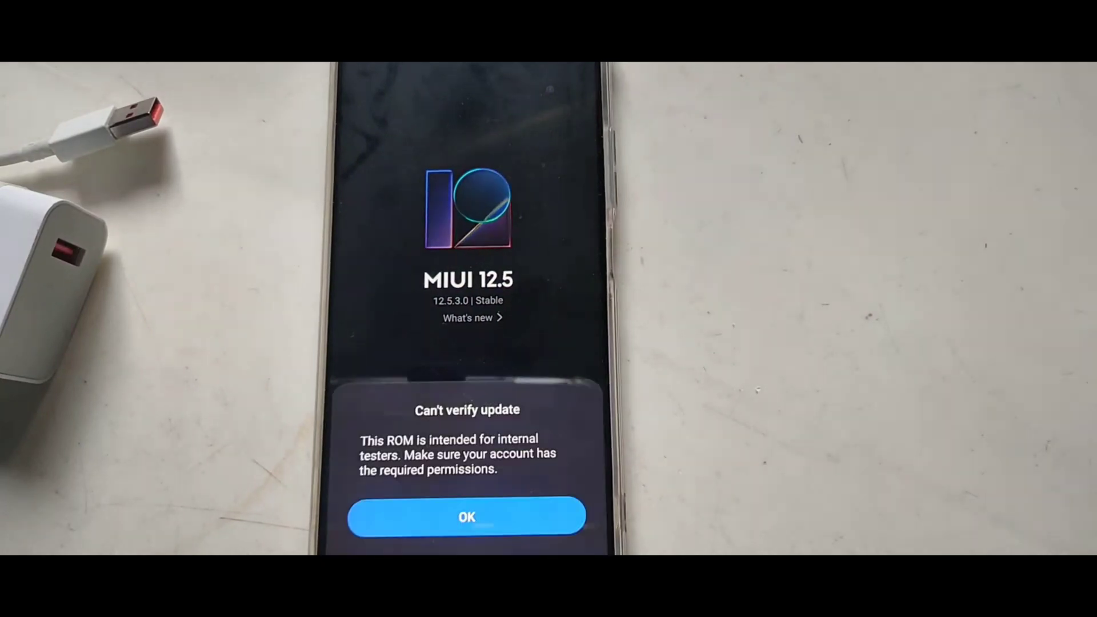
- Scroll through the miui.com unlock page and choose Unlock Now to reach the How to Unlock download page
left_click(466, 517)
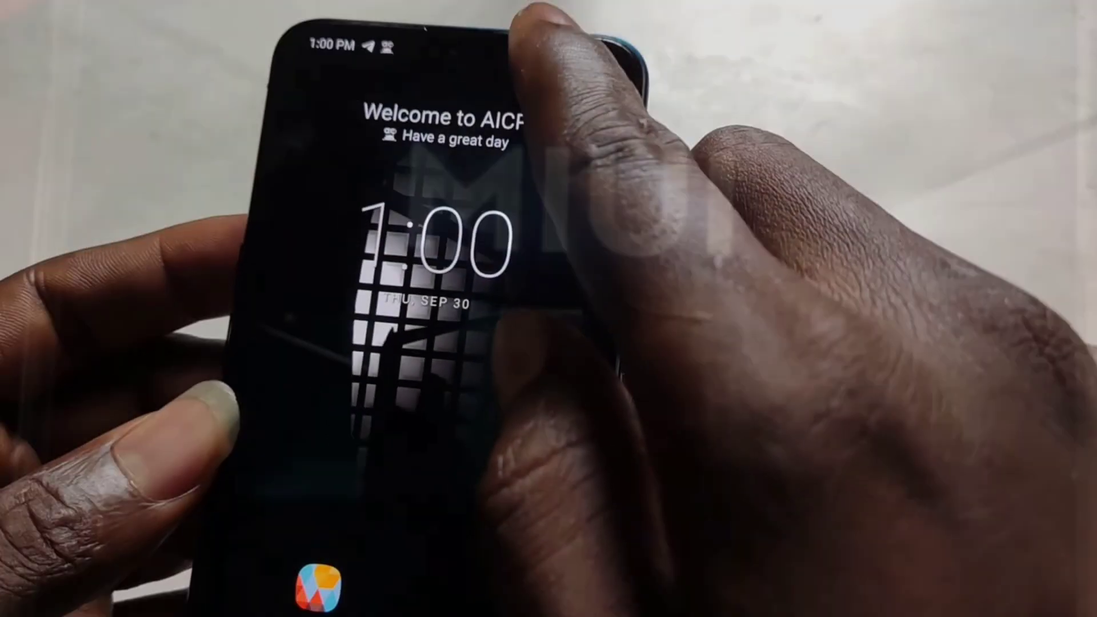
scroll("down", 3)
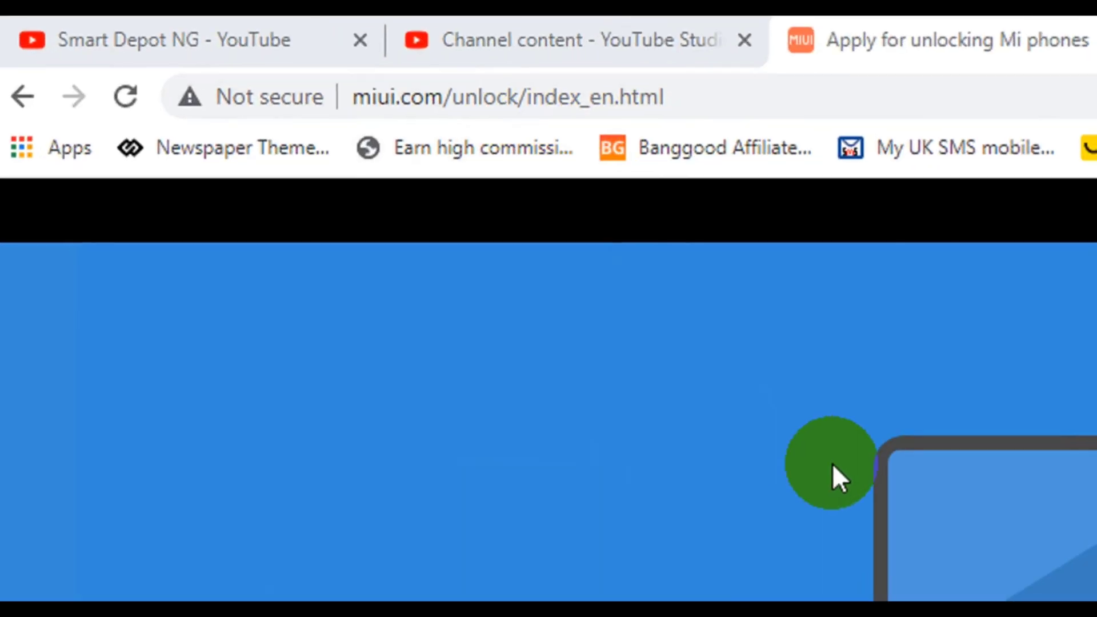
scroll("down", 3)
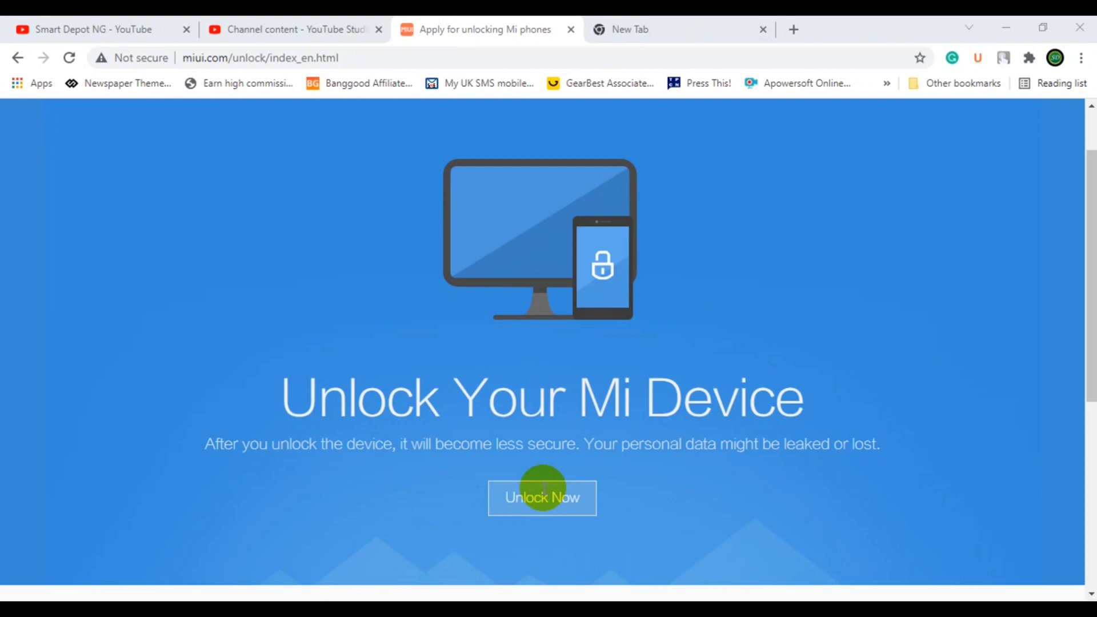
scroll("down", 3)
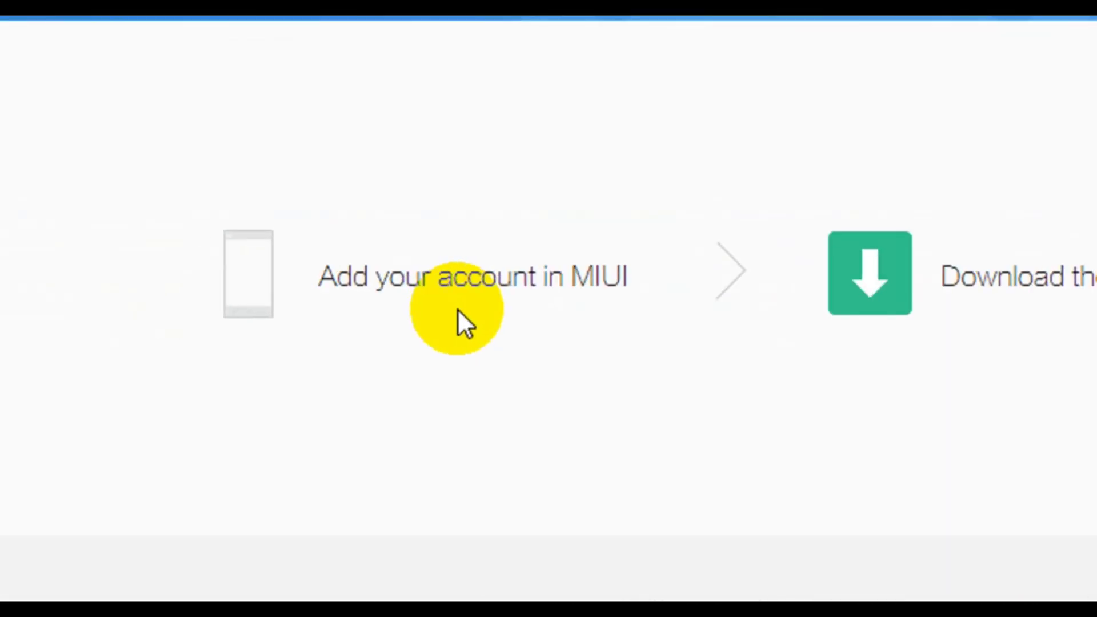
mouse_move(514, 329)
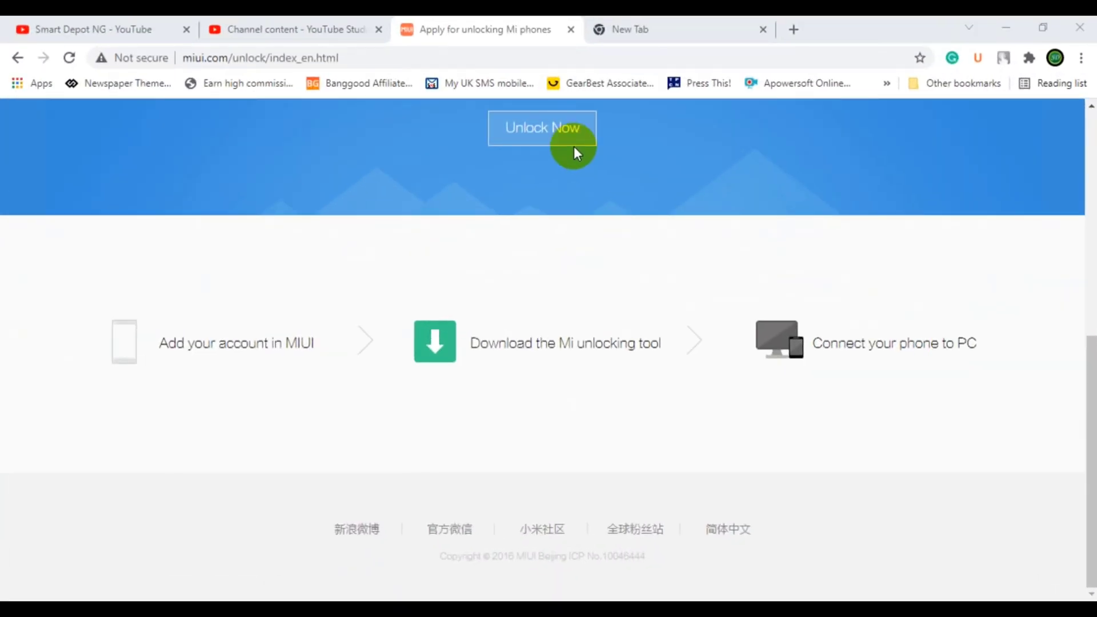
left_click(540, 128)
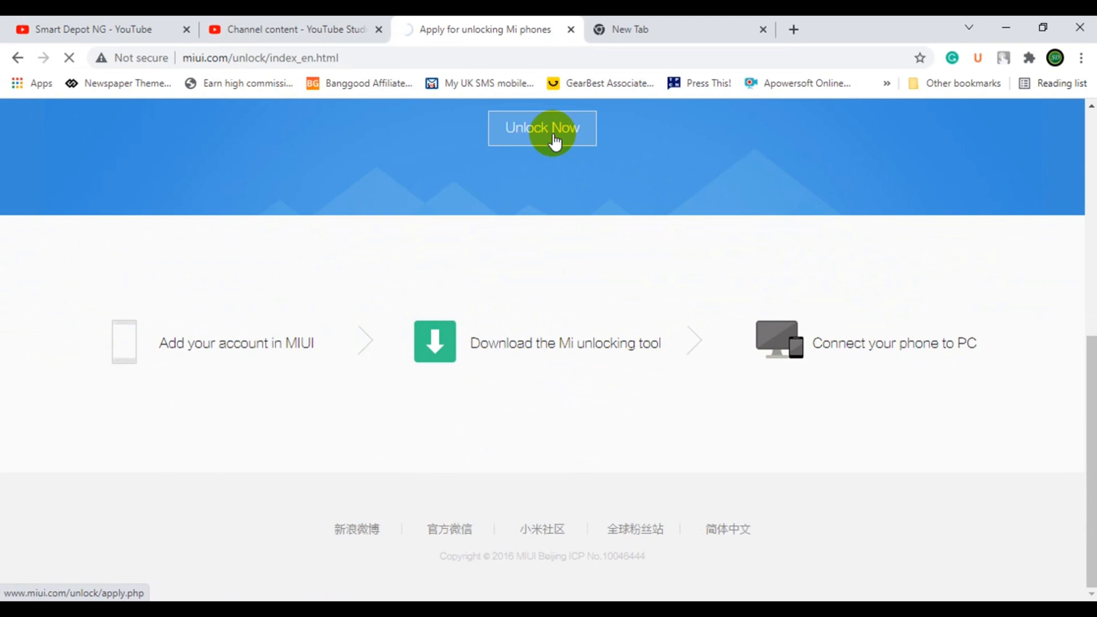
left_click(542, 128)
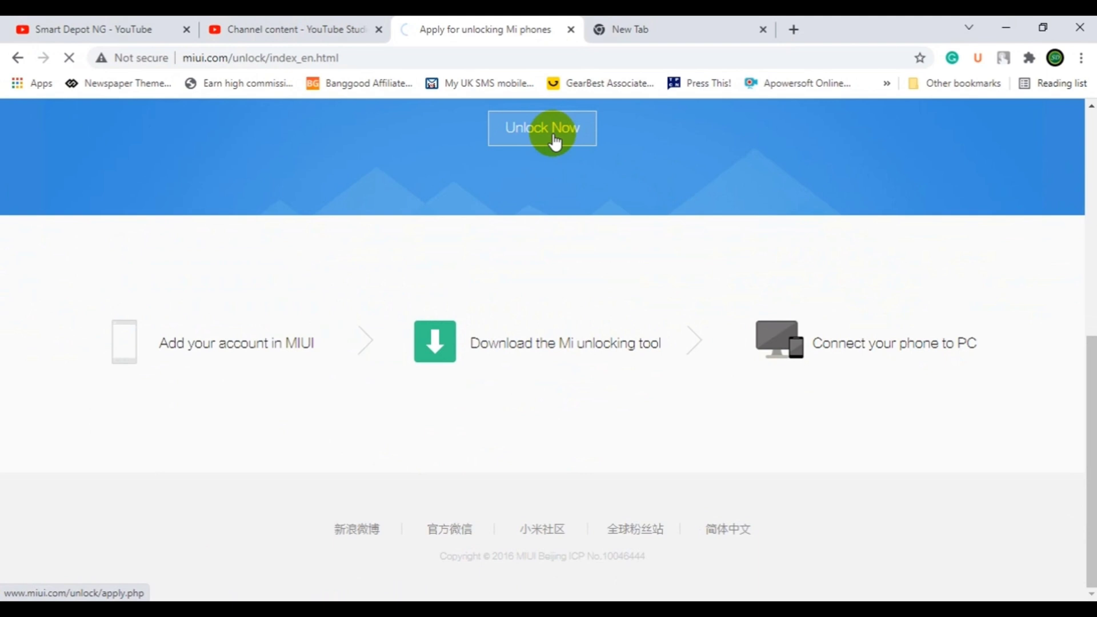
left_click(542, 128)
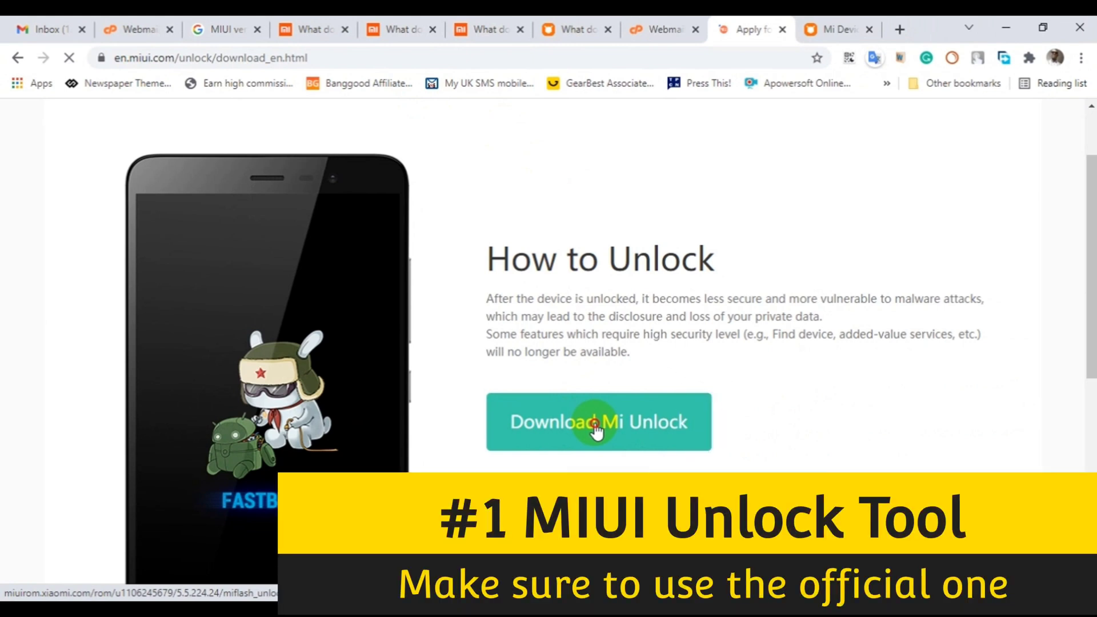
- Download the official Mi Unlock tool and have its miflash_unlock-en-5.5.224.24 folder extracted in Downloads
left_click(597, 421)
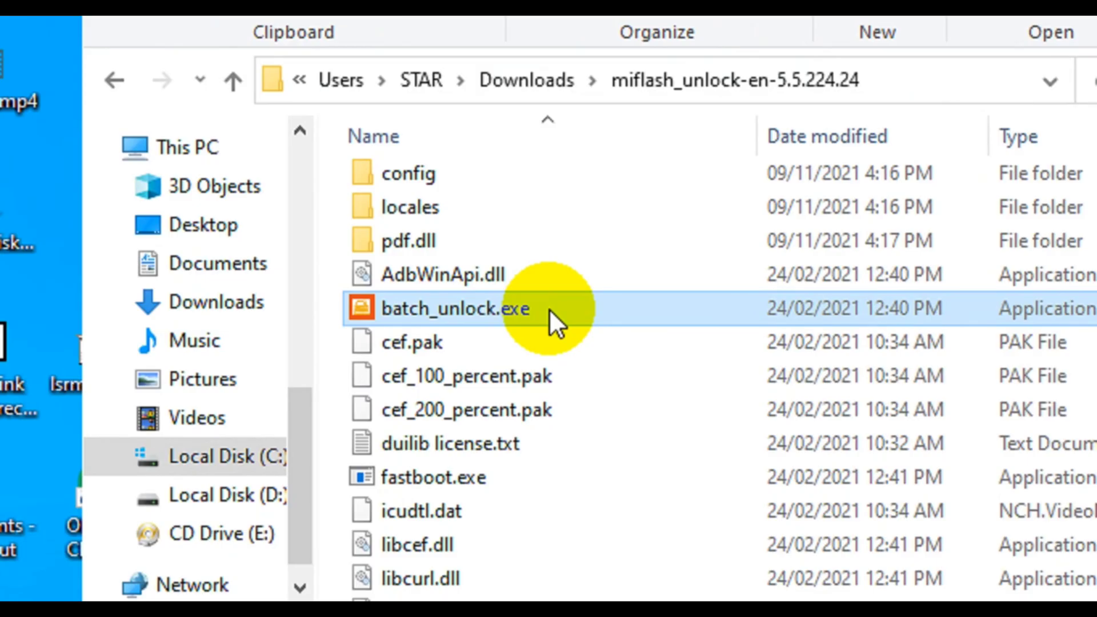
- Launch the unlock executable so Mi Unlock Tool lists the fastboot-connected alioth phone as Locked
double_click(456, 308)
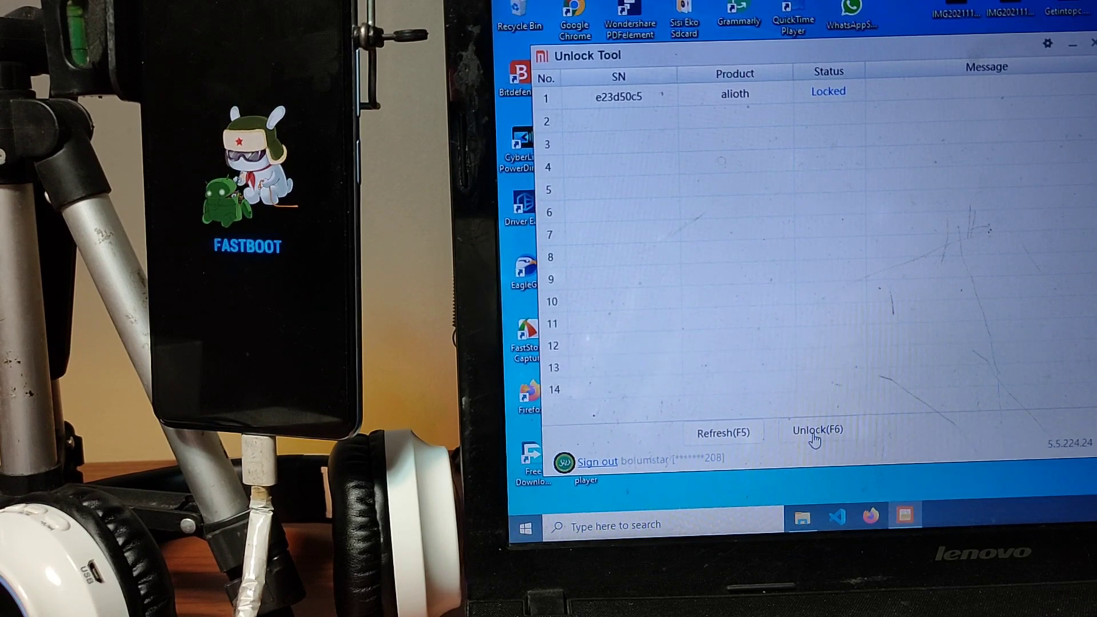
- Start unlocking the connected alioth phone's bootloader with Unlock(F6)
left_click(817, 429)
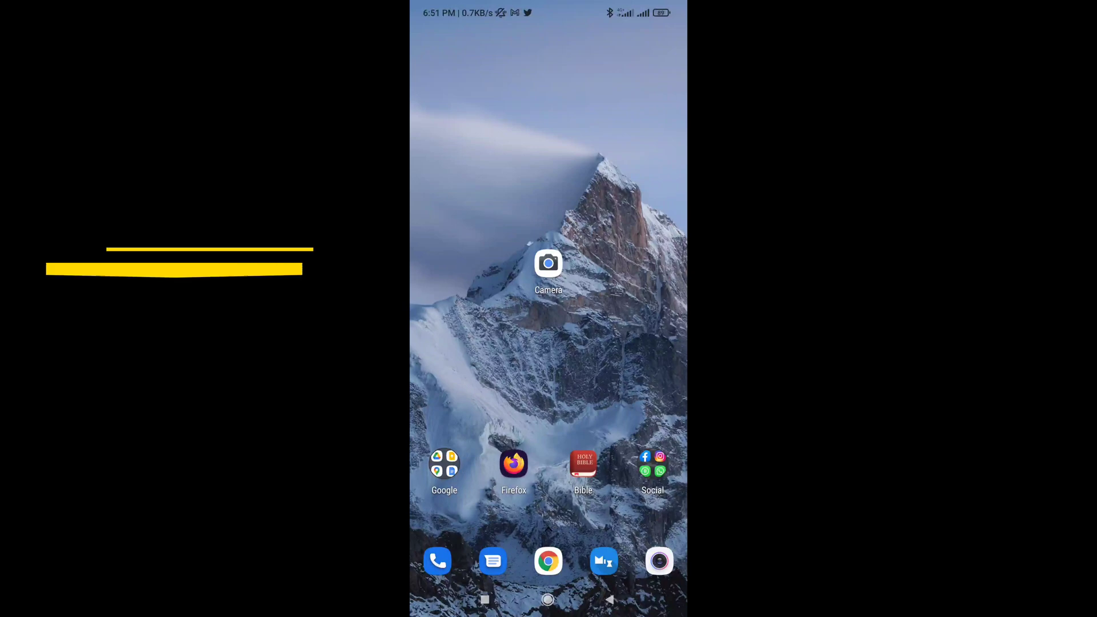
- Reach Mi Unlock status via Additional settings > Developer options, showing the device as locked
scroll("down", 3)
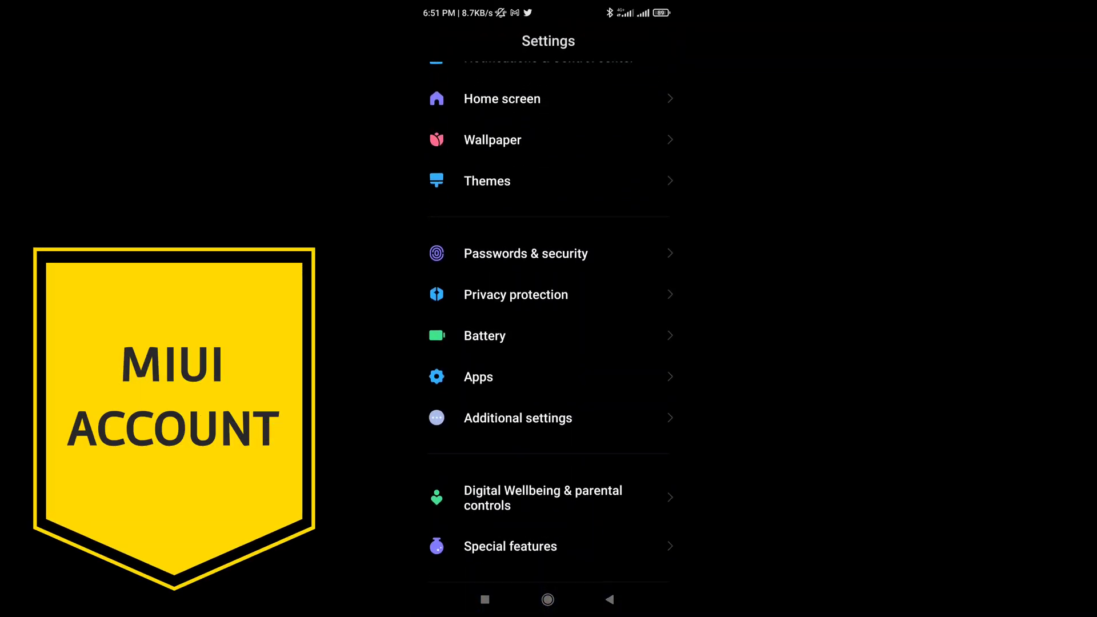
left_click(517, 418)
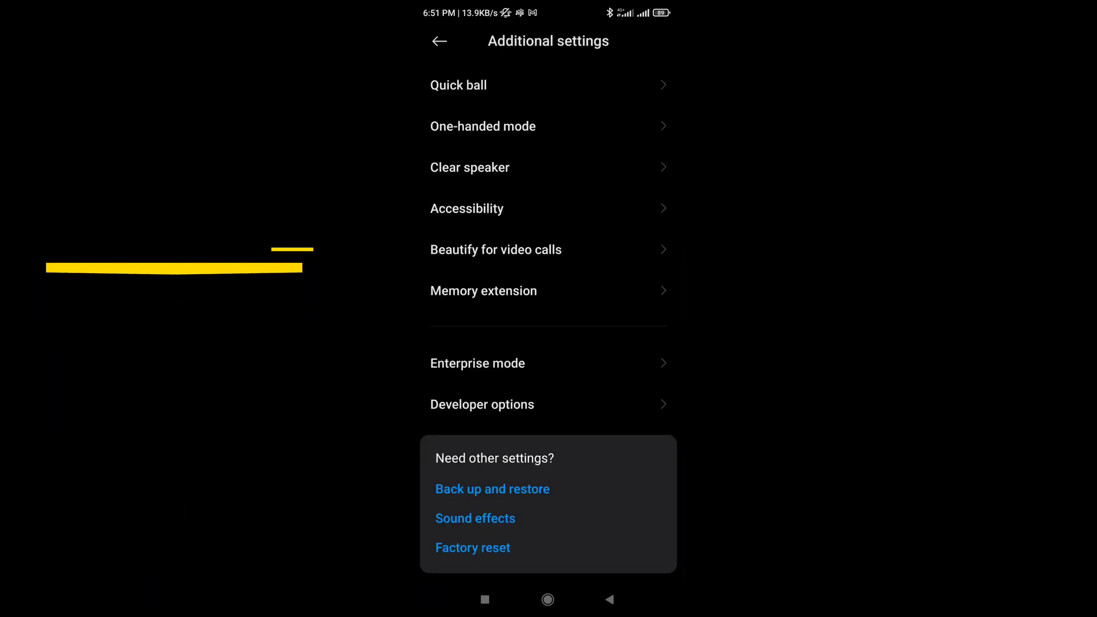
left_click(482, 403)
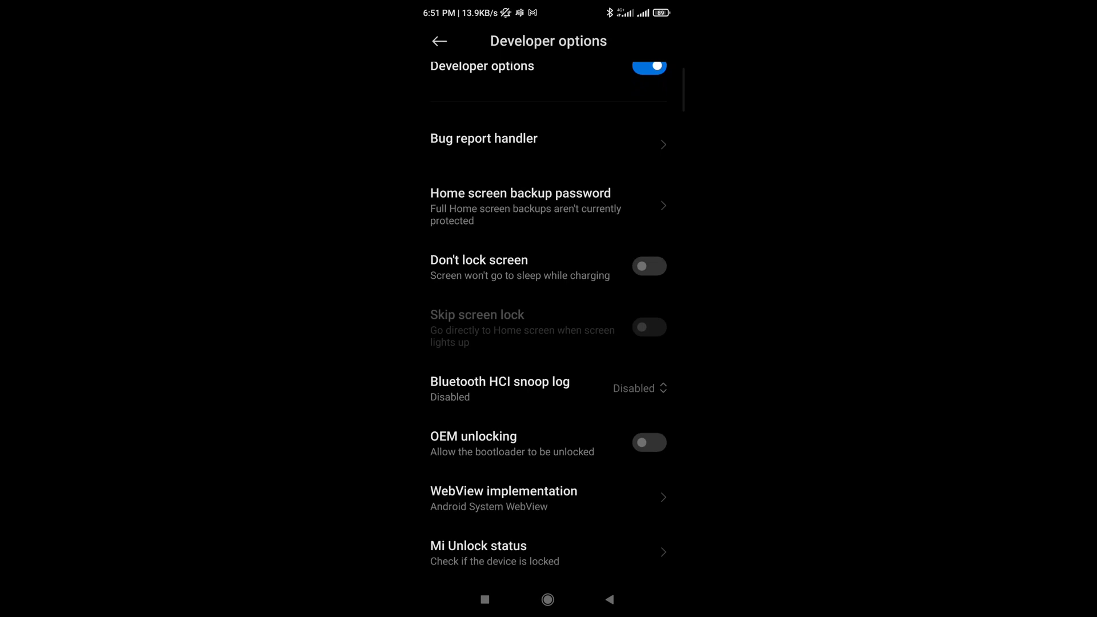
scroll("down", 3)
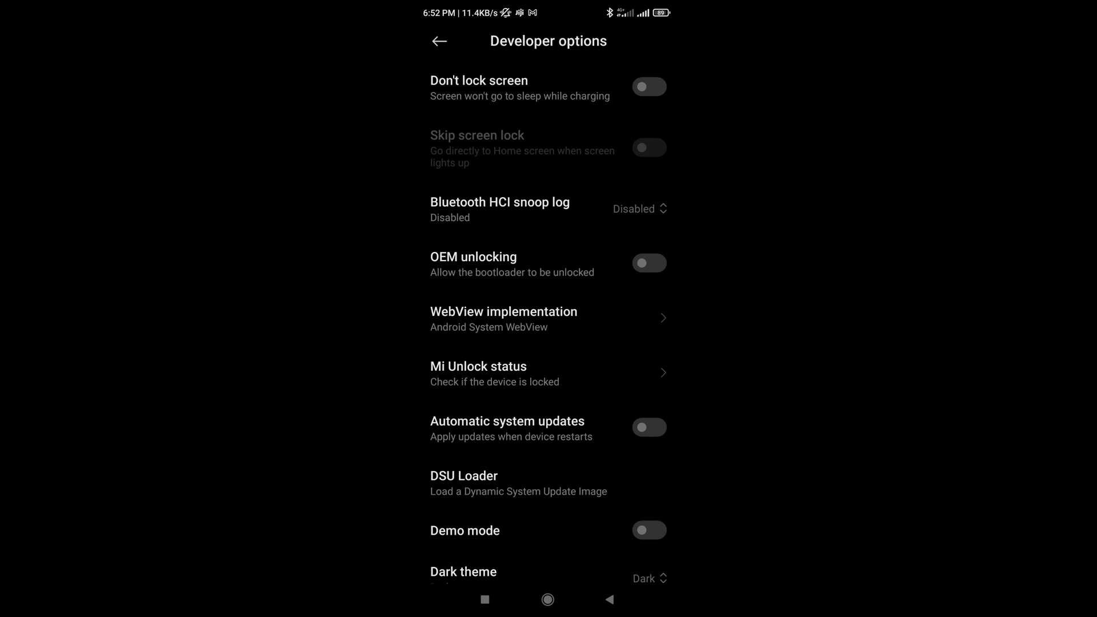
left_click(479, 372)
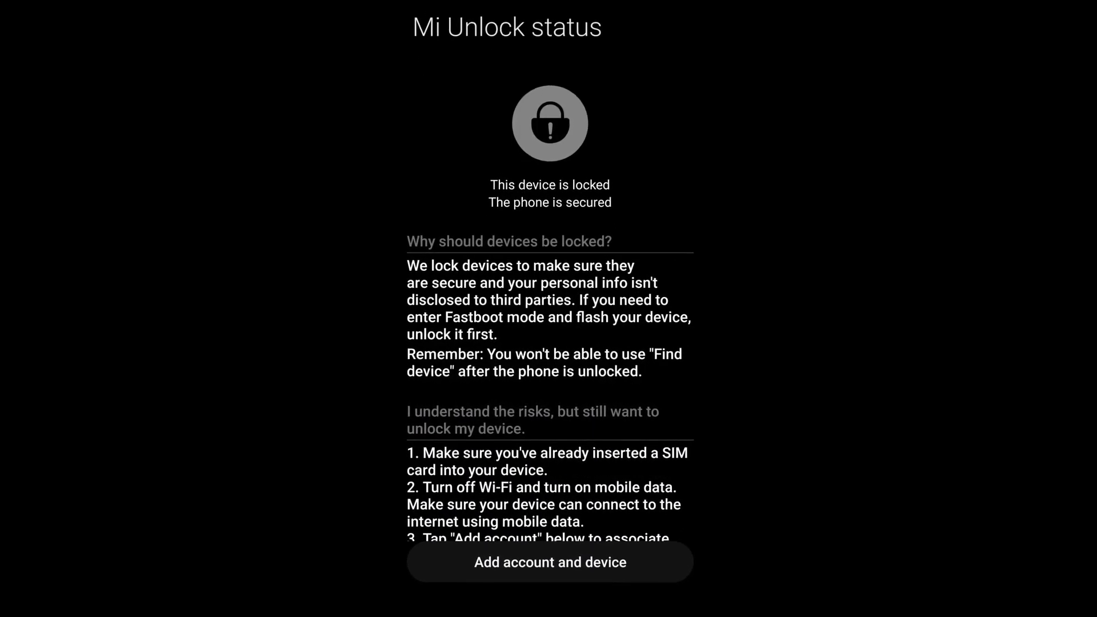
- Agree to Mi Unlock's permissions and request 'Add account and device', then return to main Settings
scroll("down", 3)
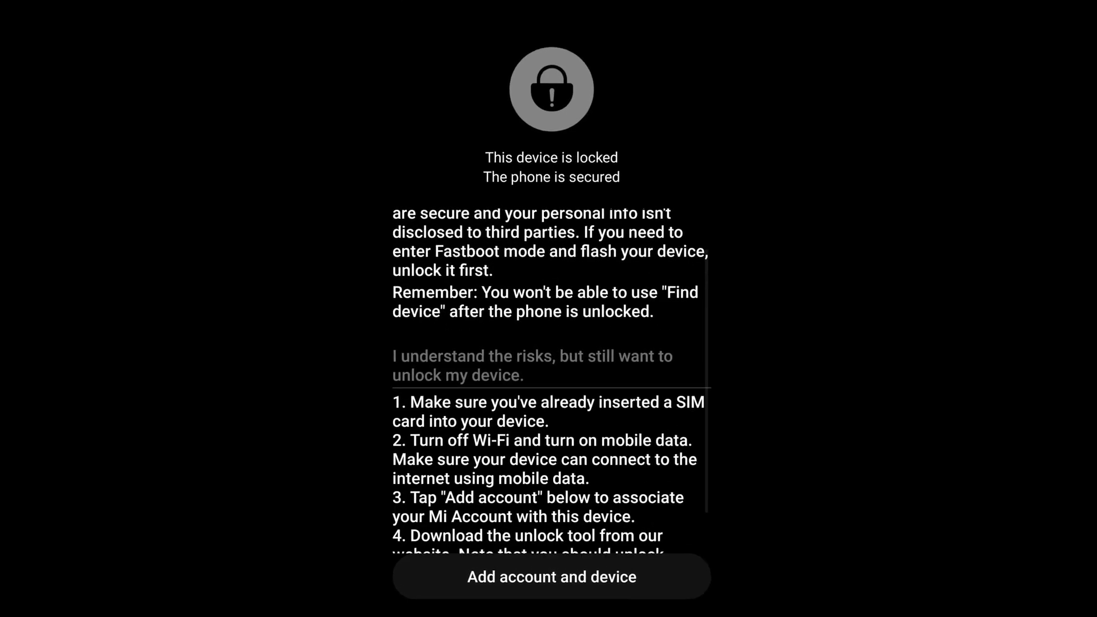
scroll("down", 3)
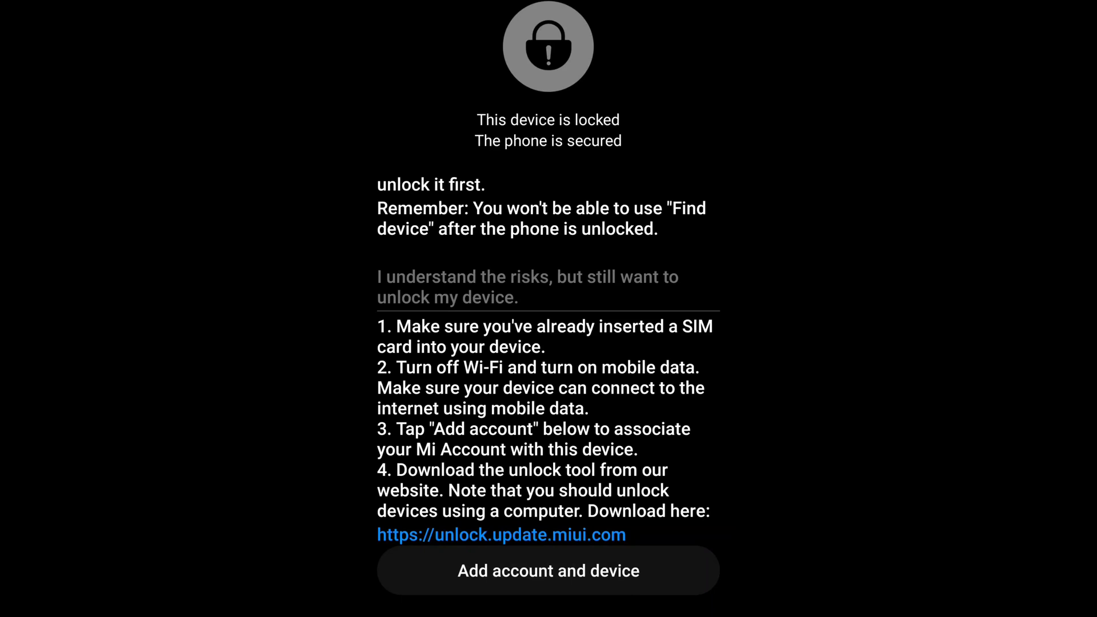
left_click(547, 570)
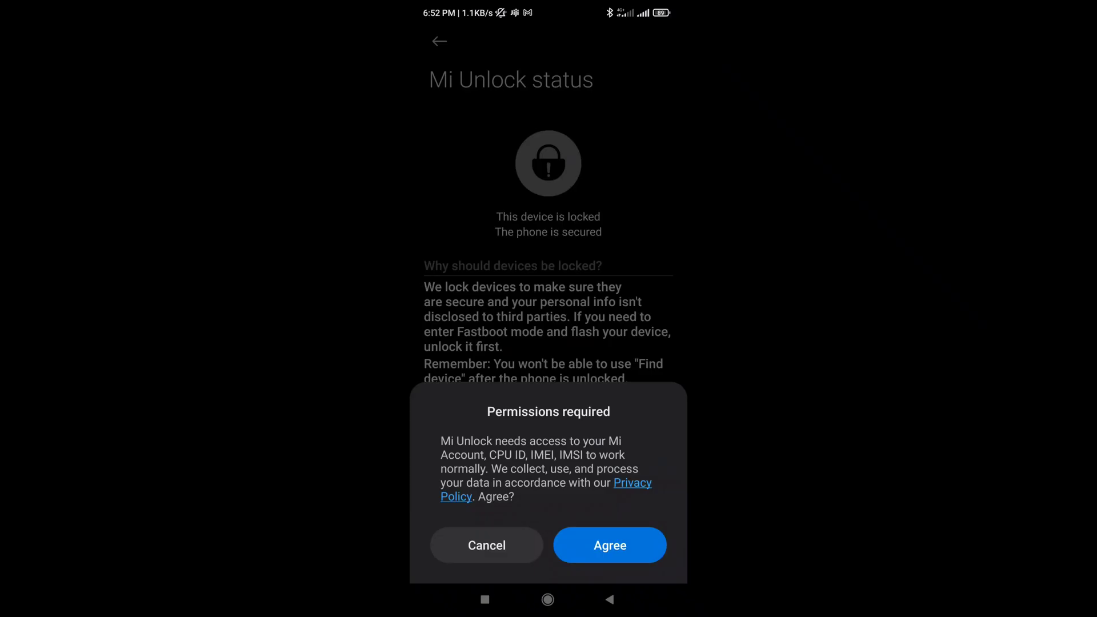
left_click(609, 544)
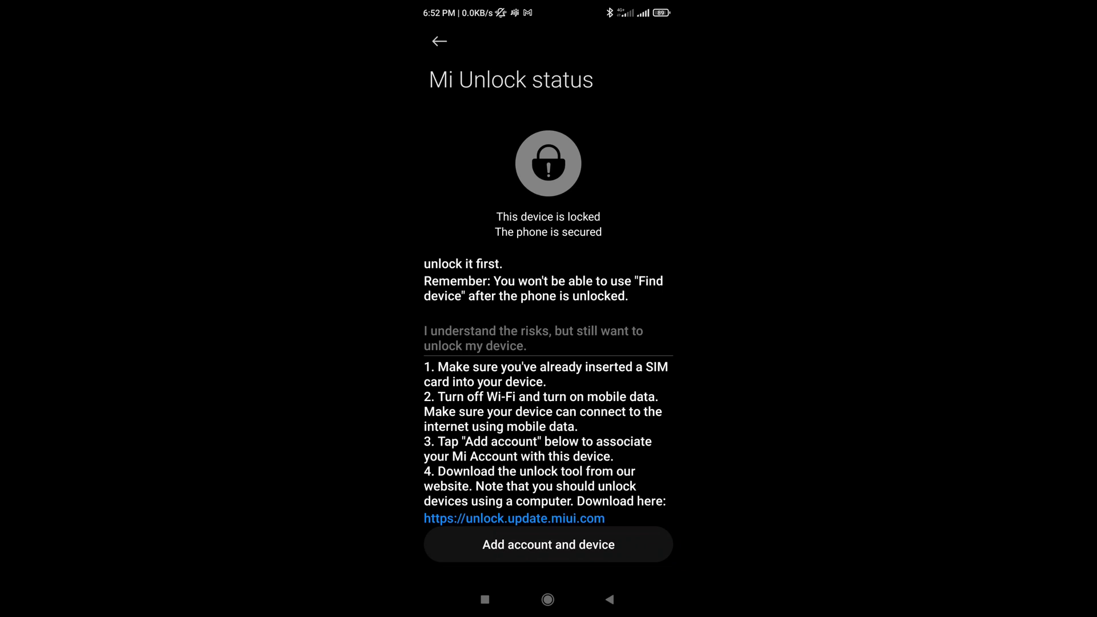
left_click(547, 544)
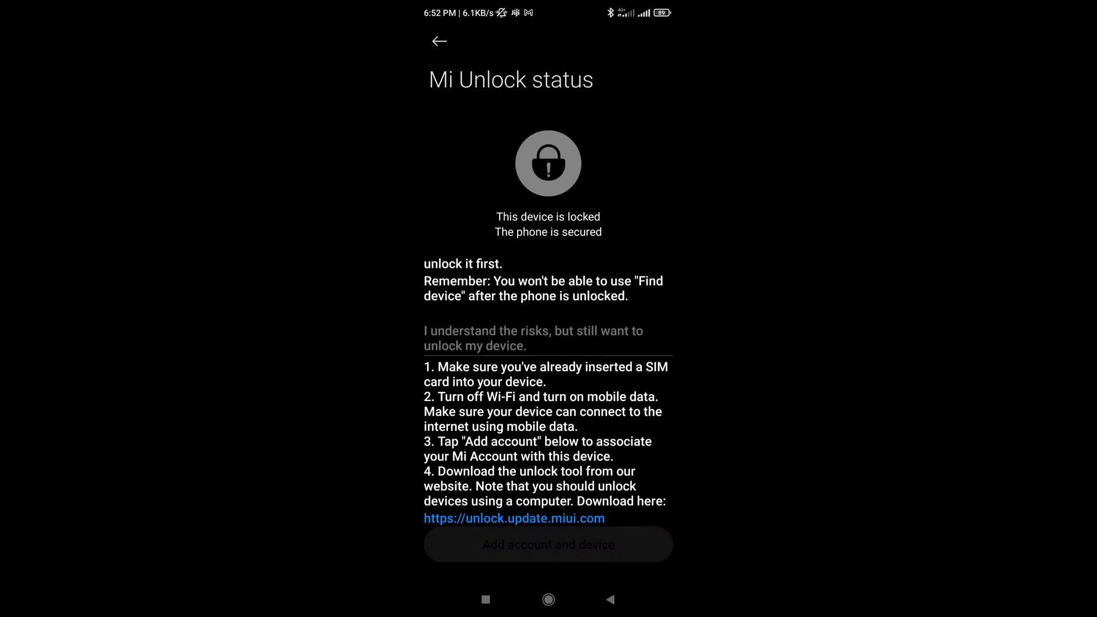
left_click(608, 600)
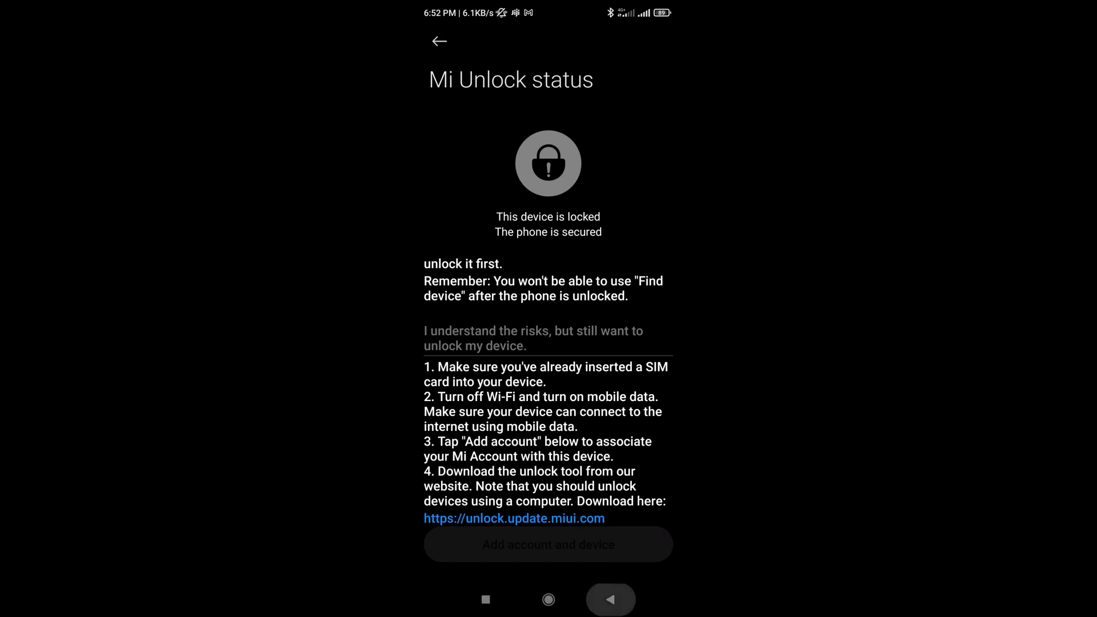
left_click(439, 41)
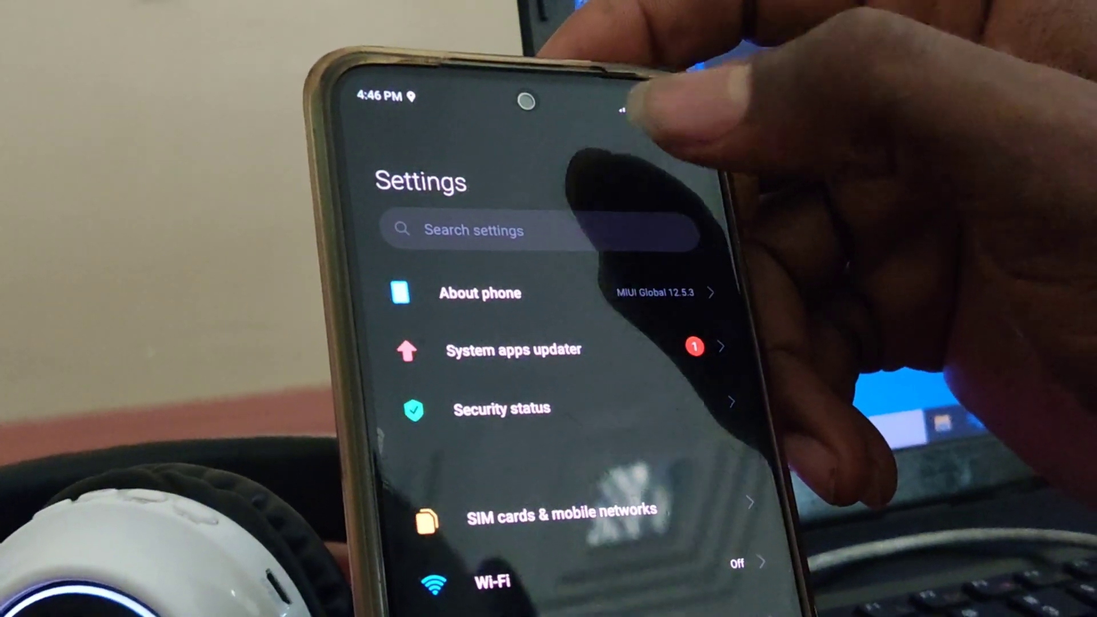
- Switch on OEM unlocking in Developer options and confirm Enable on the warning
left_click(480, 293)
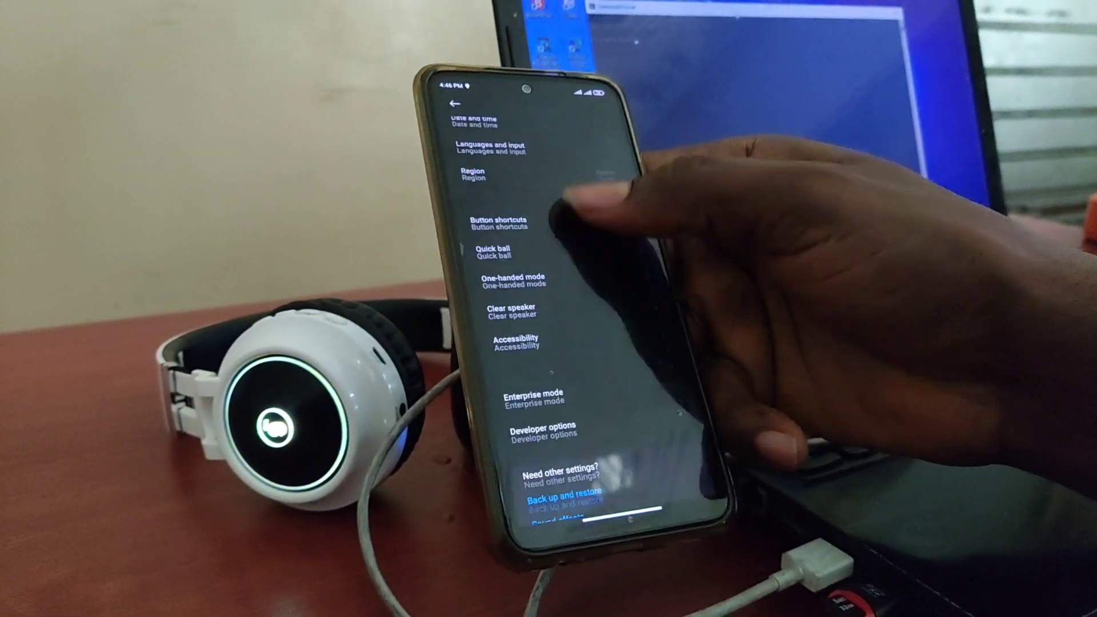
left_click(540, 428)
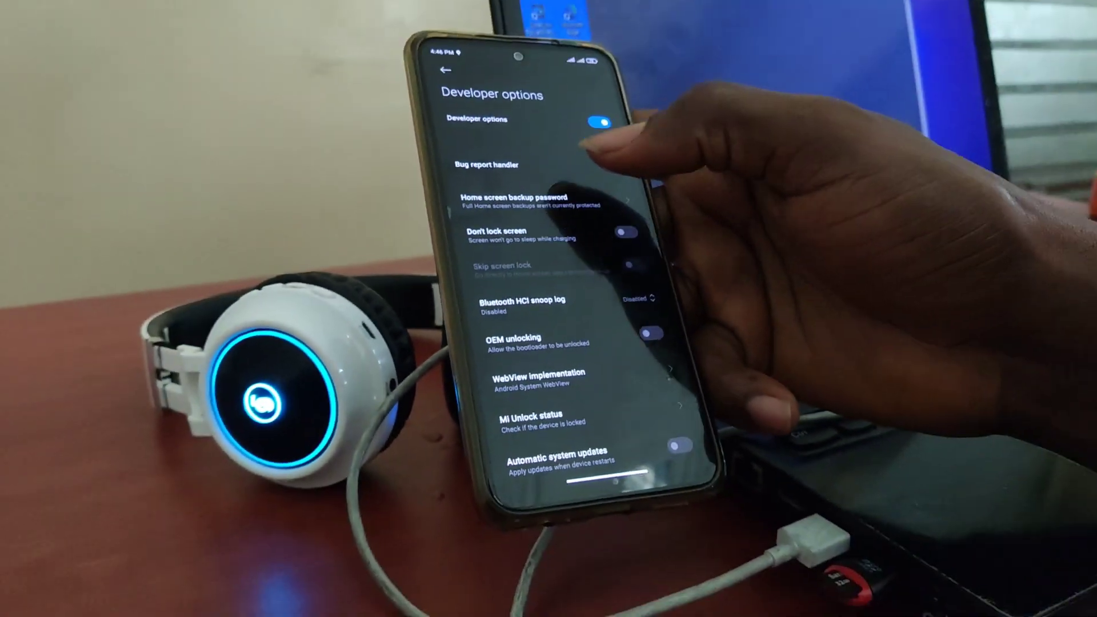
scroll("down", 3)
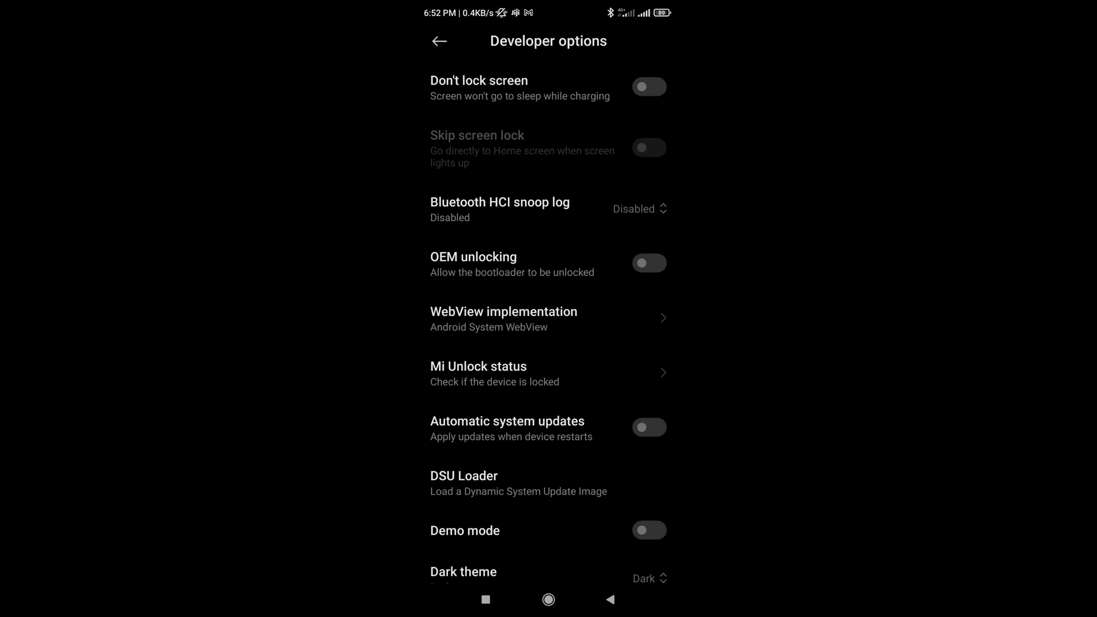
left_click(649, 262)
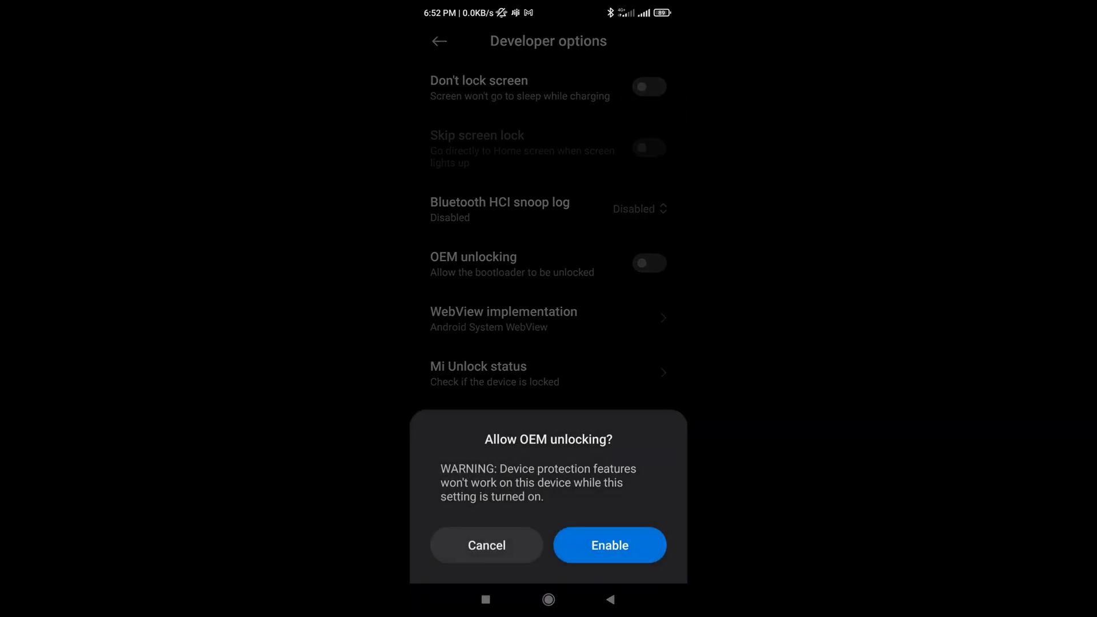
left_click(609, 546)
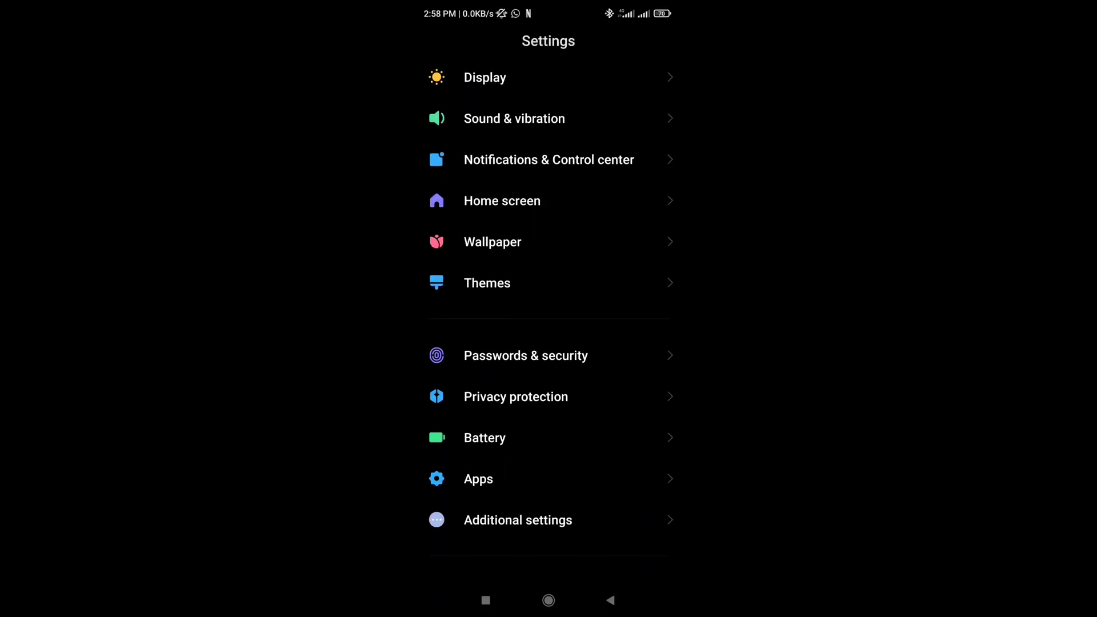
- Turn off MIUI optimization in Developer options and accept the warning about system apps and layouts
left_click(517, 519)
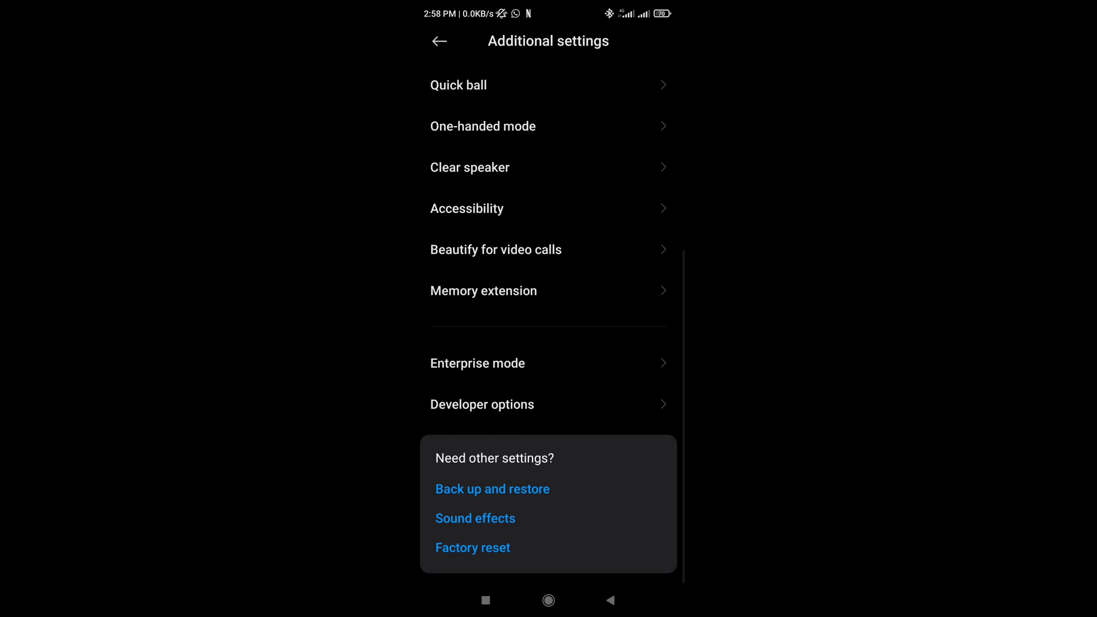
left_click(481, 404)
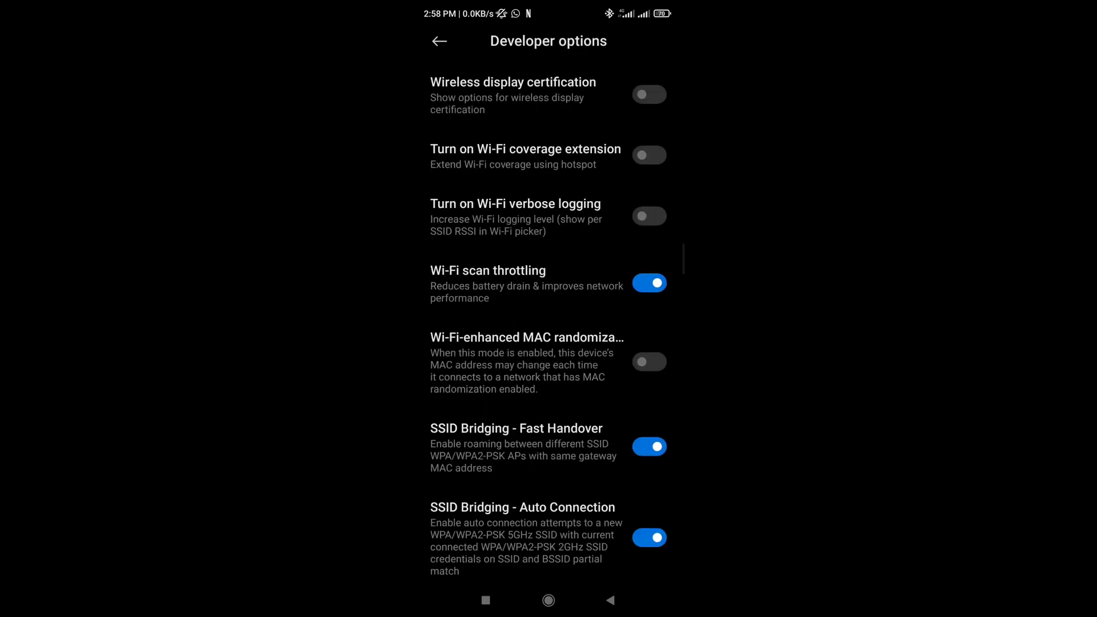
scroll("down", 3)
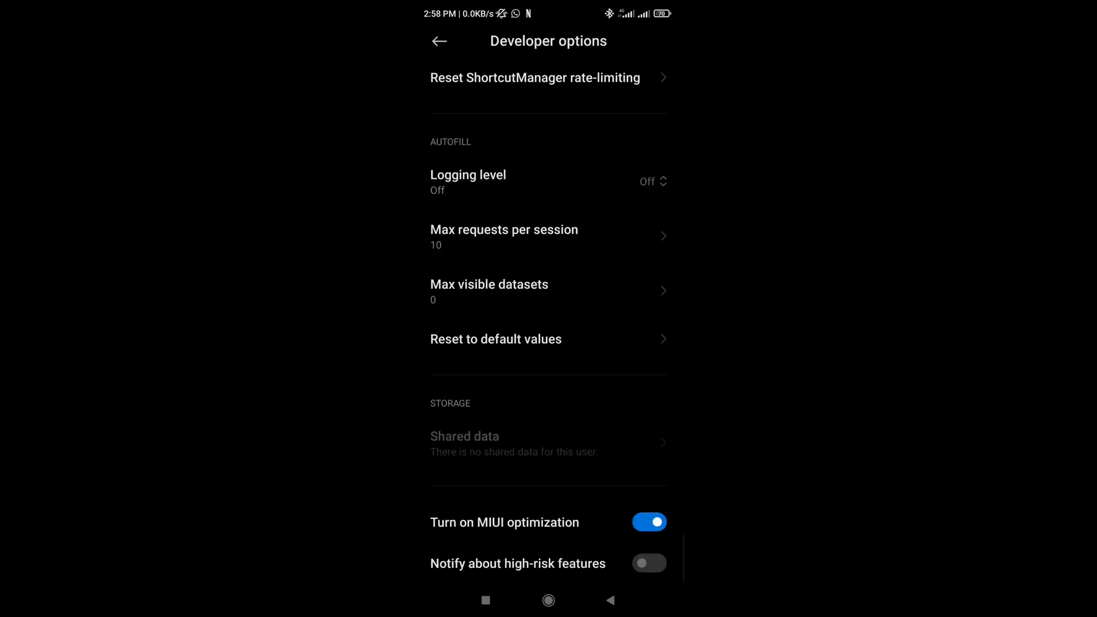
left_click(649, 522)
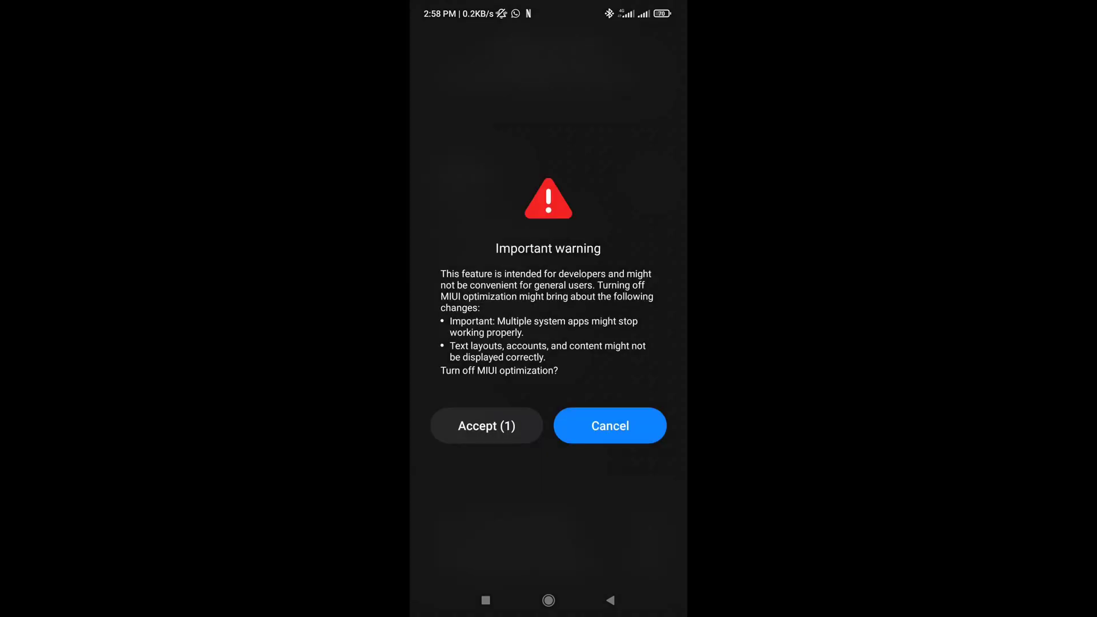
left_click(609, 425)
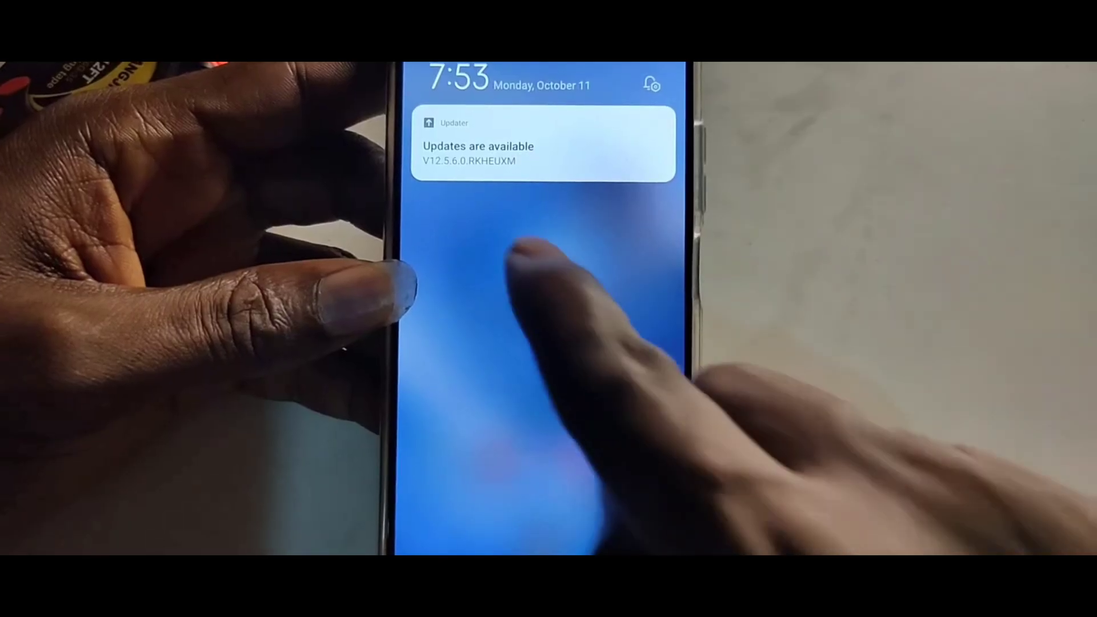
- Reboot now from the MIUI 12.5 update page to apply the available system update
left_click(542, 144)
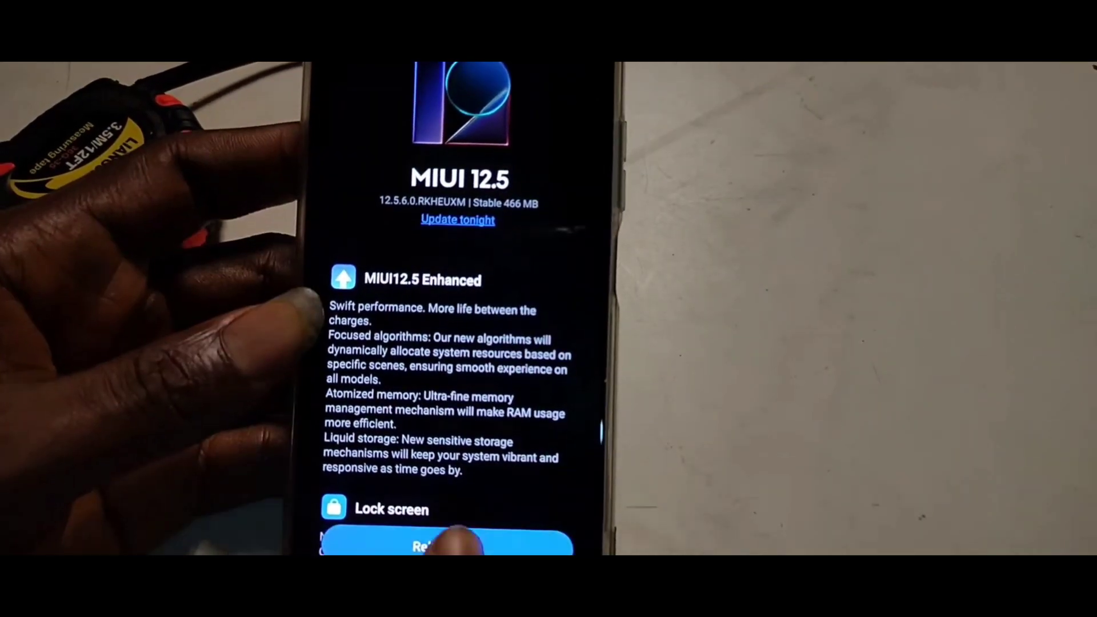
left_click(446, 546)
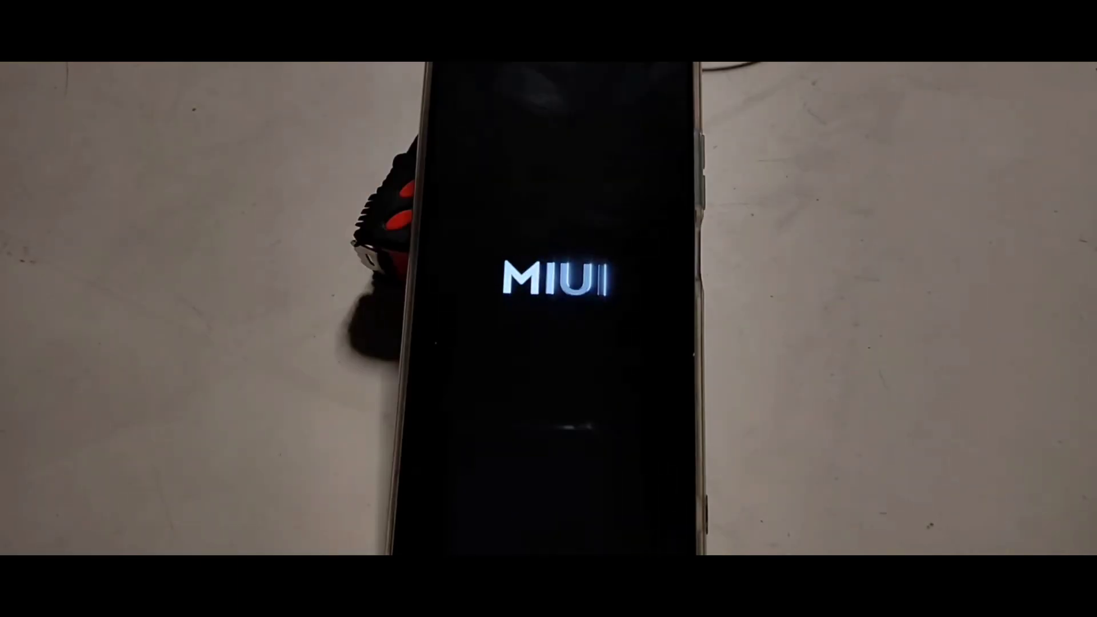